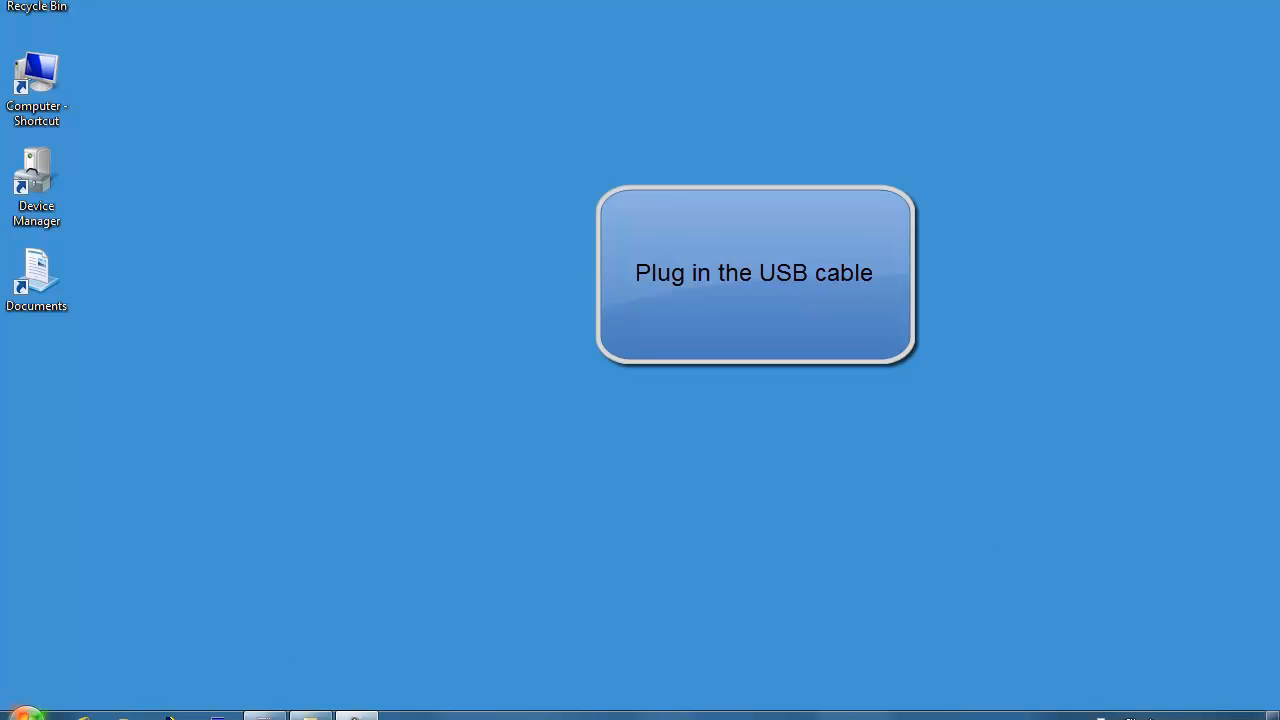
- Open Control Panel and go to the Hardware and Sound category
left_click(20, 715)
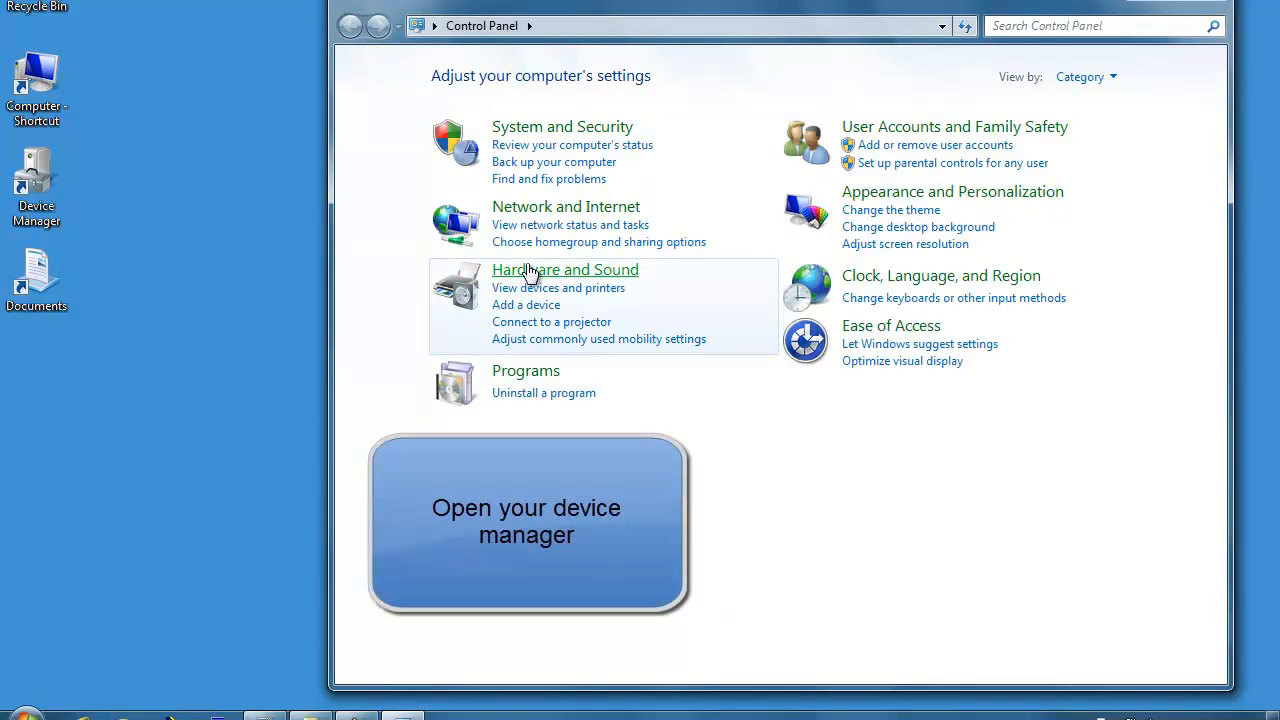
left_click(565, 269)
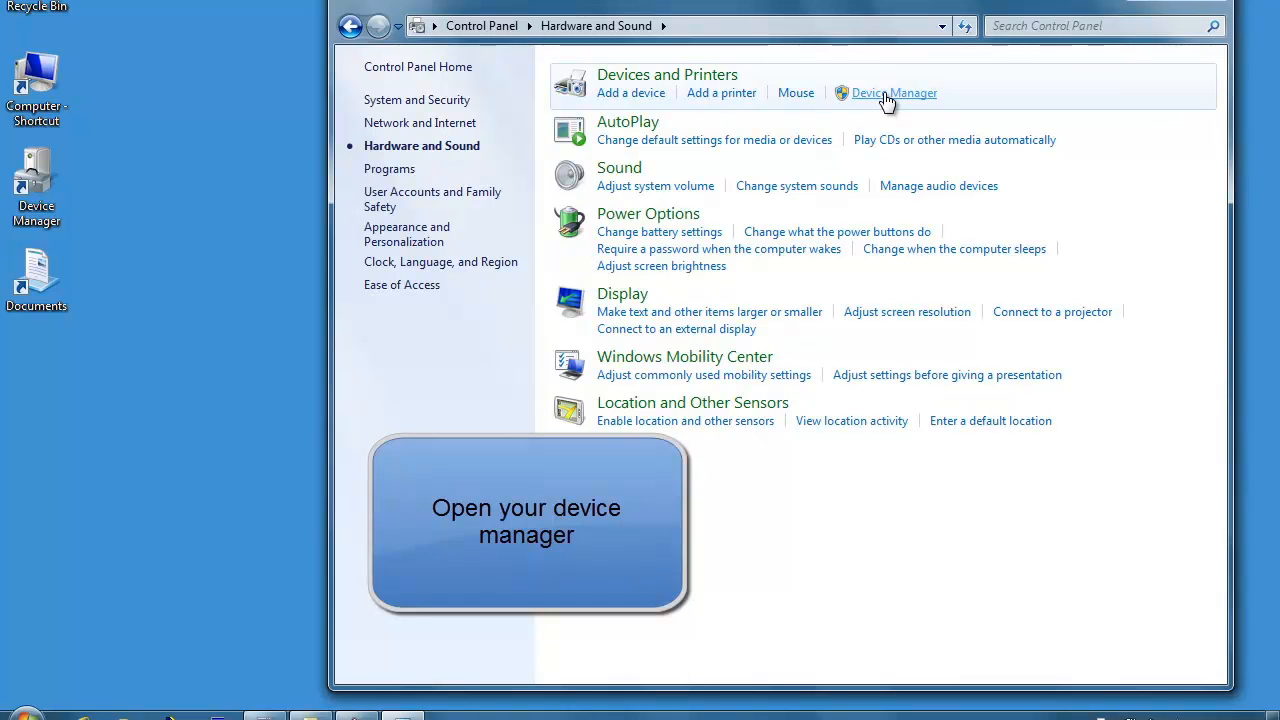
- Open Device Manager to find the USB-SERIAL CH340 cable on COM3 under Ports
left_click(894, 92)
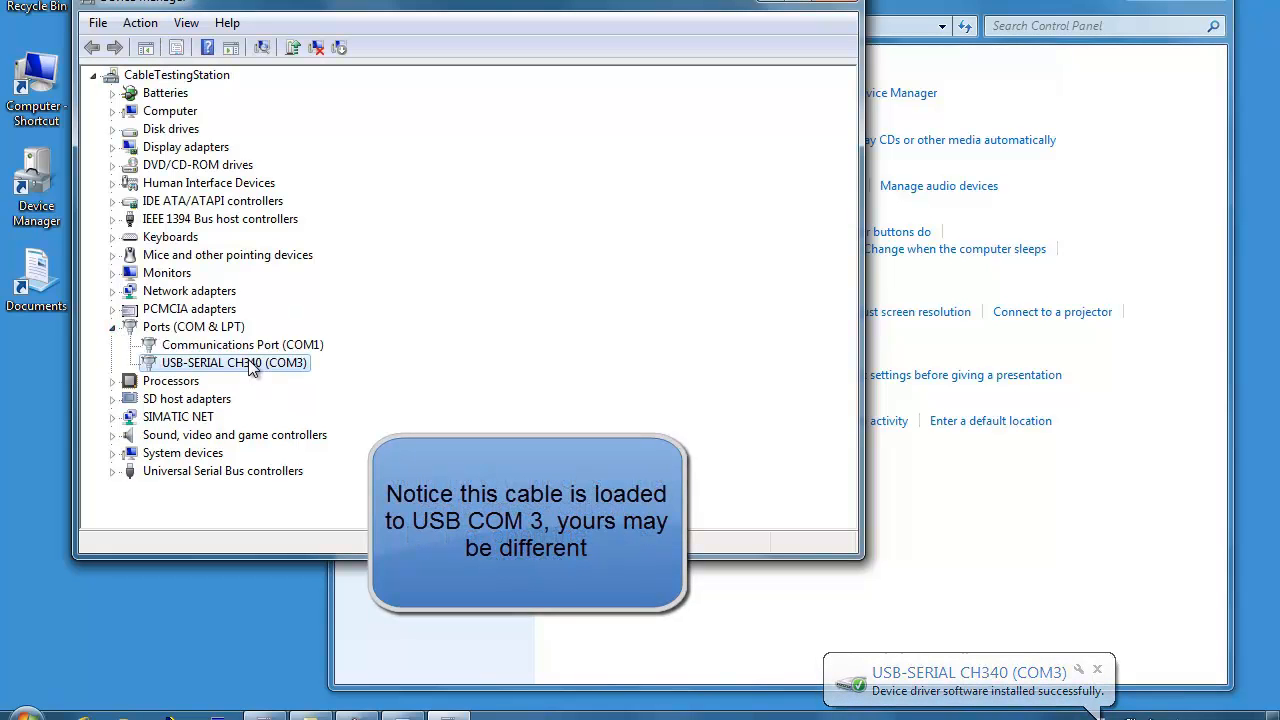
mouse_move(307, 377)
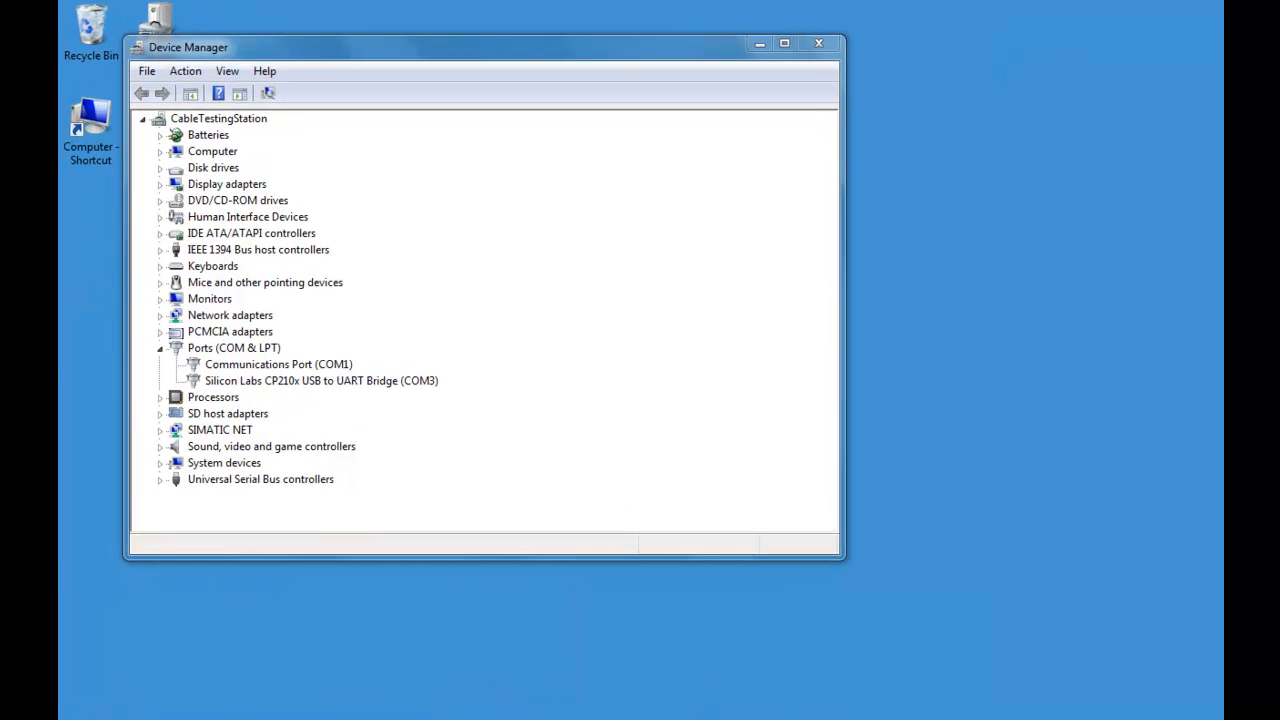
- Launch STEP 7-MicroWIN V4.0.8.06 from the Start Menu's Simatic program group
left_click(15, 710)
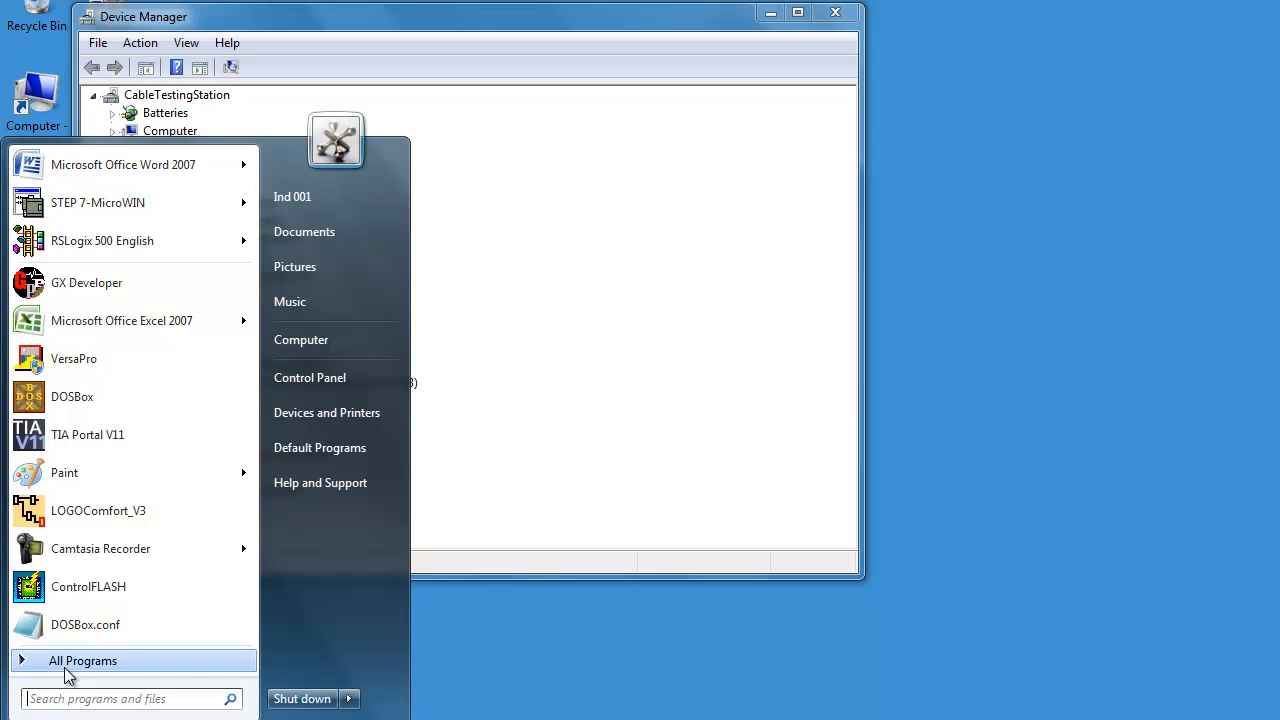
left_click(83, 660)
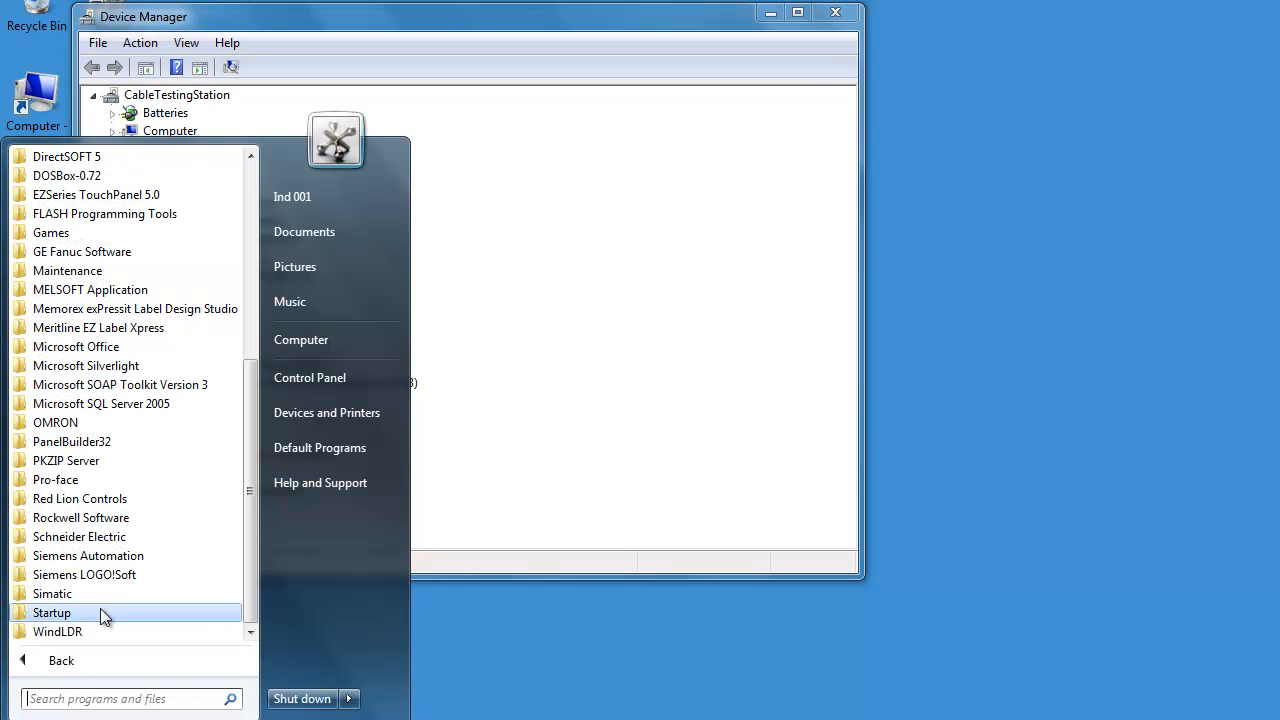
left_click(52, 593)
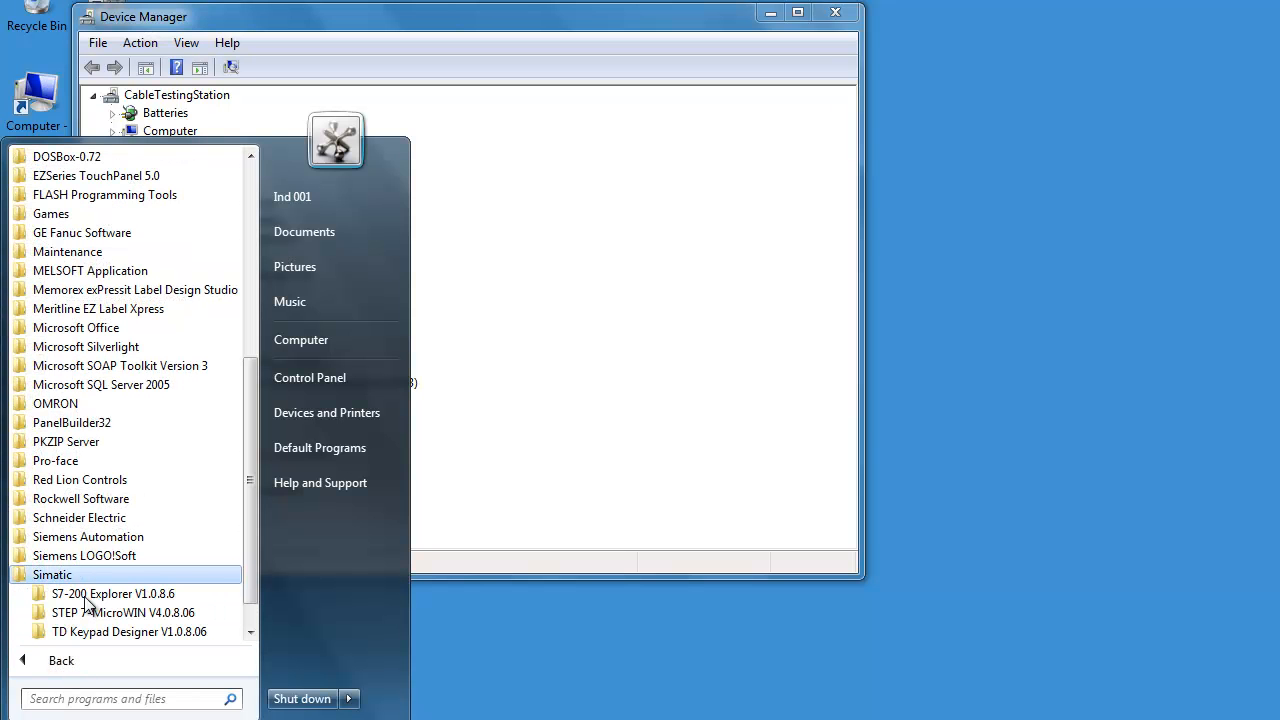
left_click(122, 612)
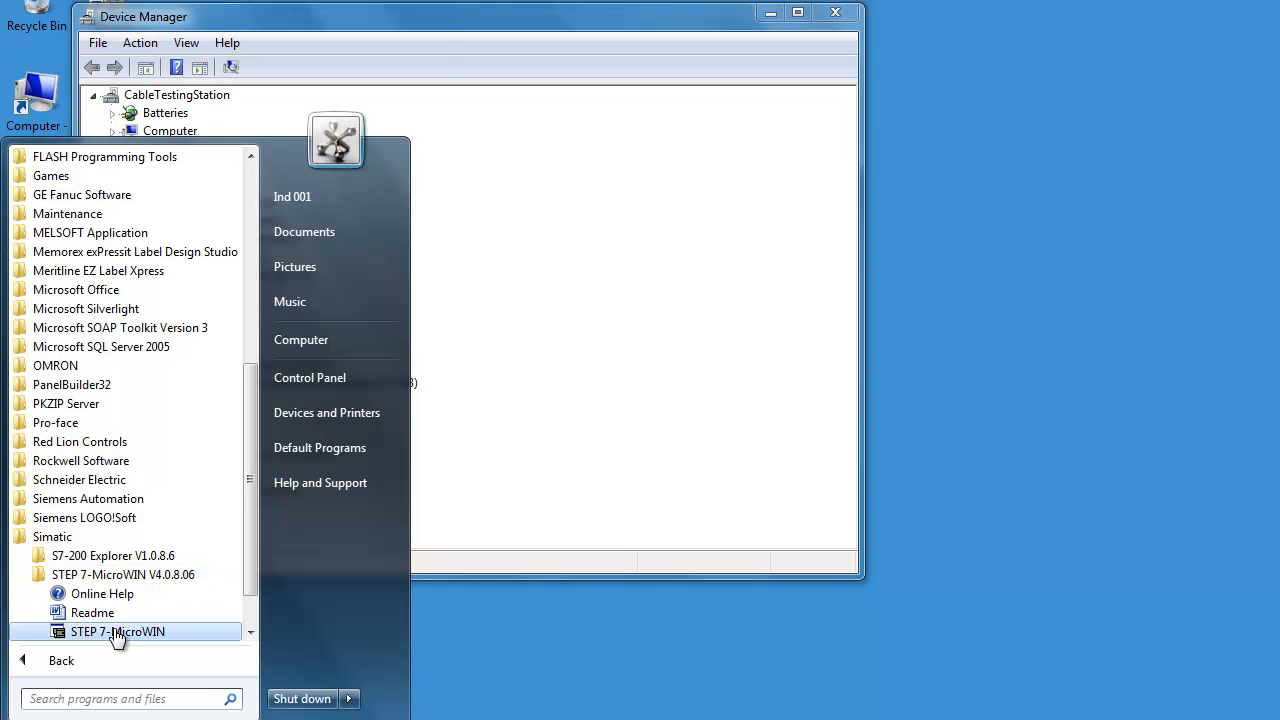
left_click(117, 631)
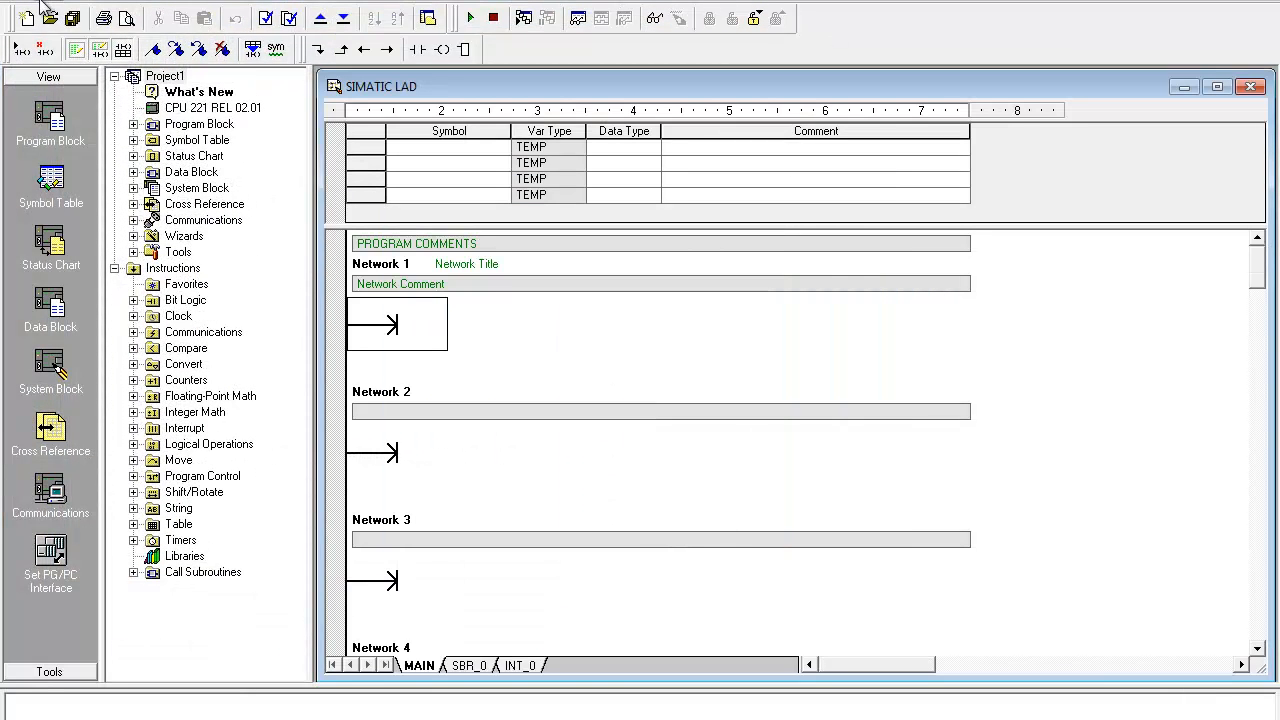
- Bring up STEP 7-MicroWIN's File menu with New, Open, Upload and Download
left_click(20, 5)
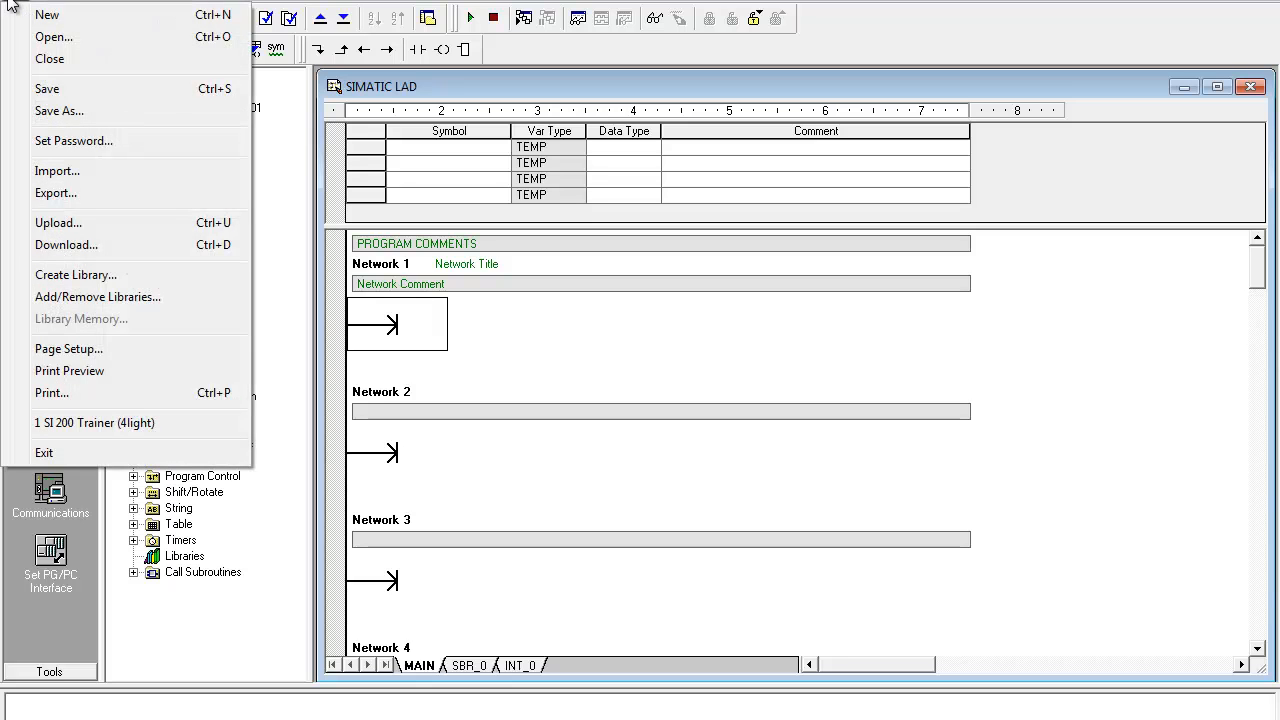
mouse_move(90, 422)
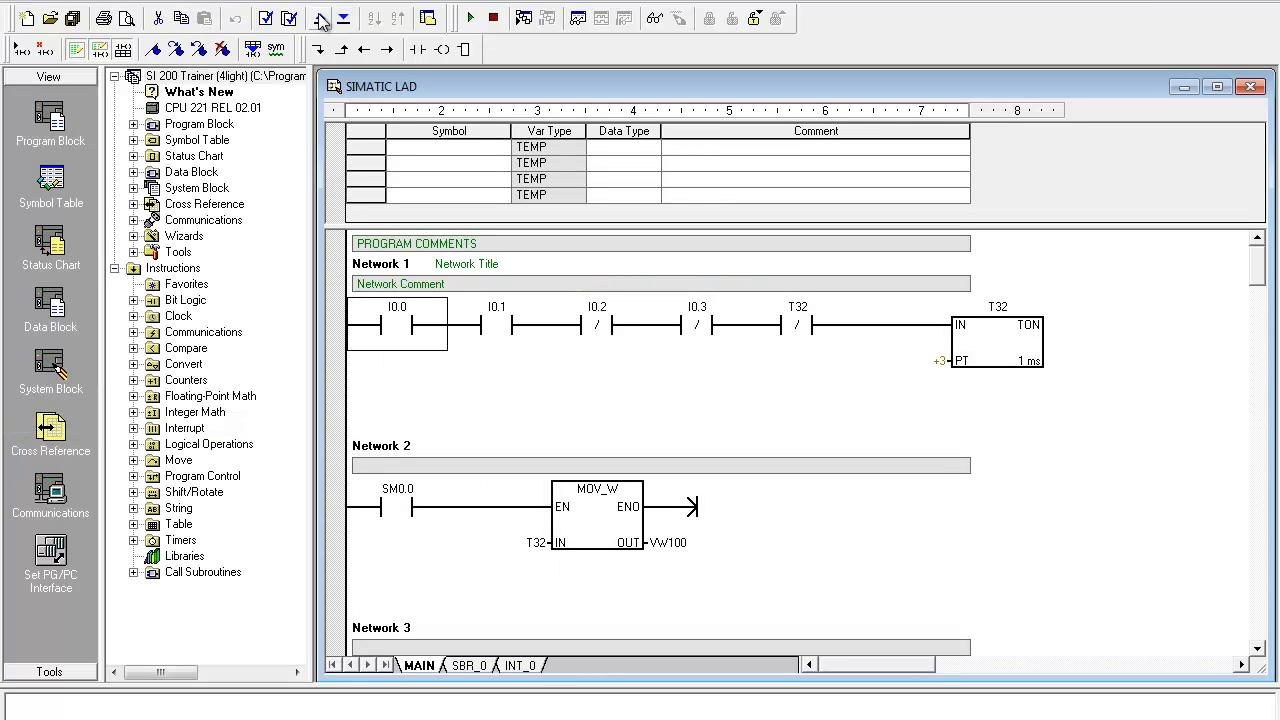
mouse_move(343, 18)
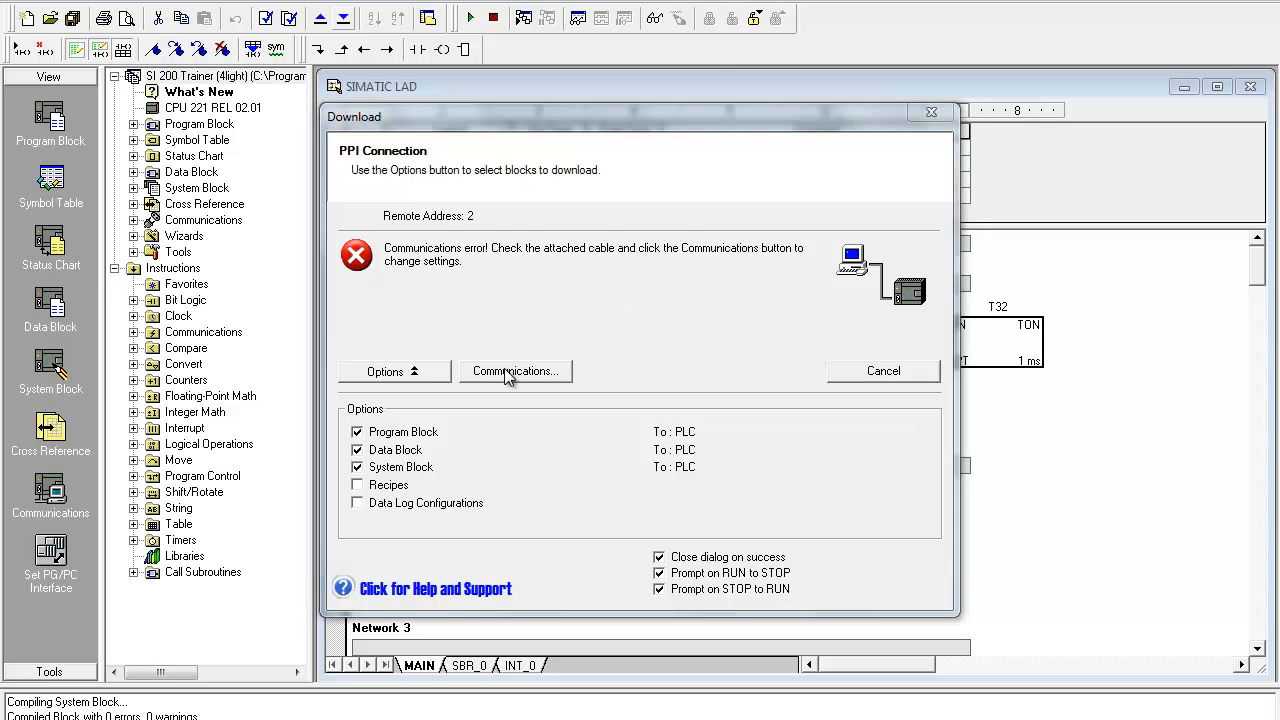
- Reach the Set PG/PC Interface window through the Communications settings showing PC/PPI on COM1
left_click(514, 371)
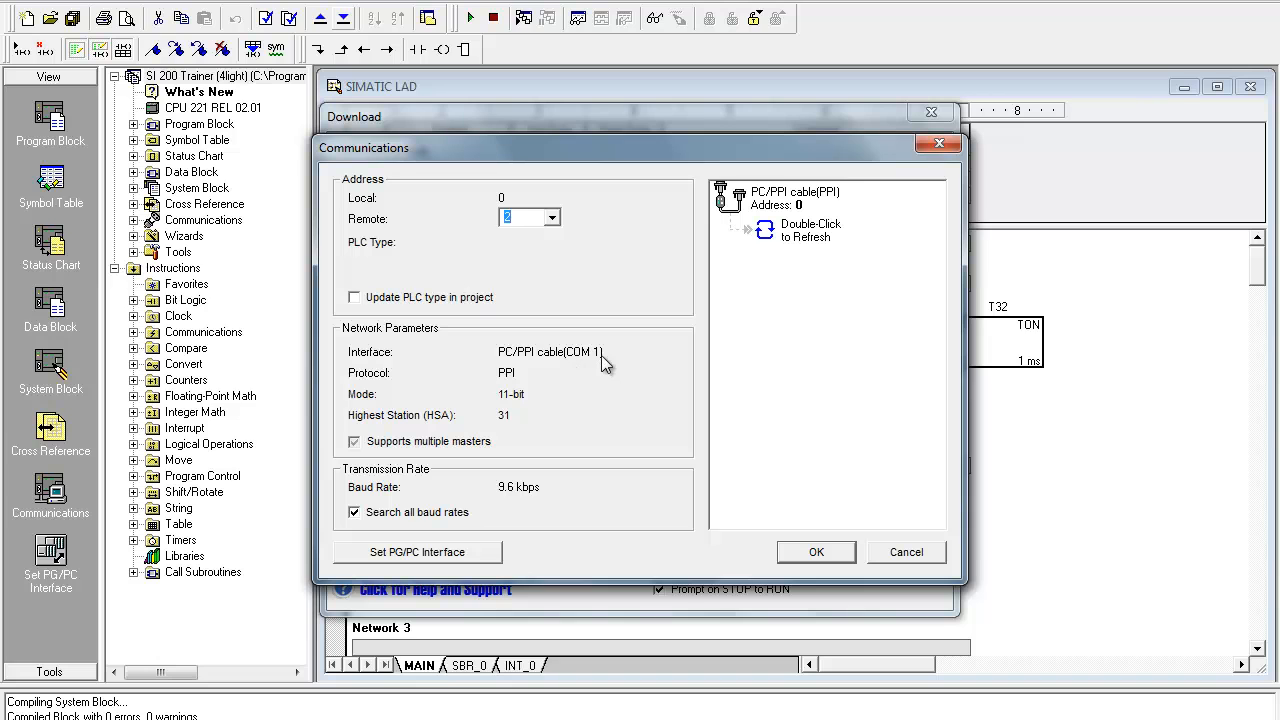
mouse_move(433, 556)
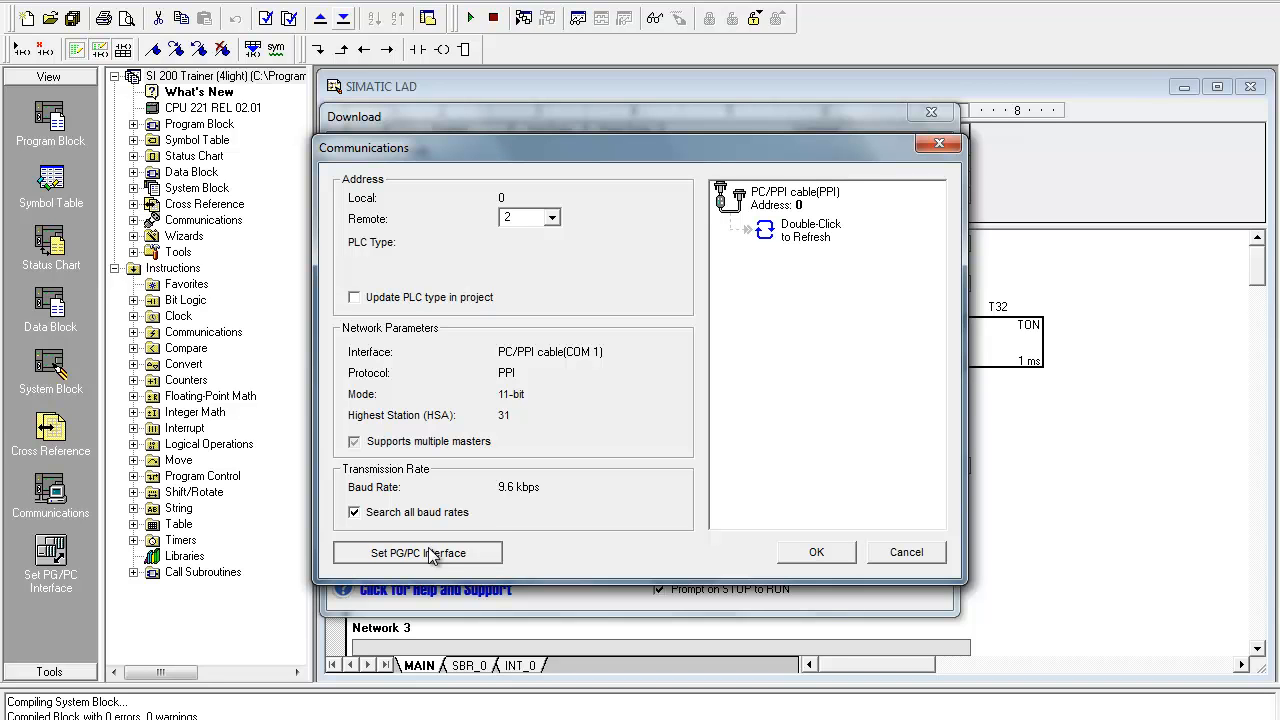
left_click(417, 552)
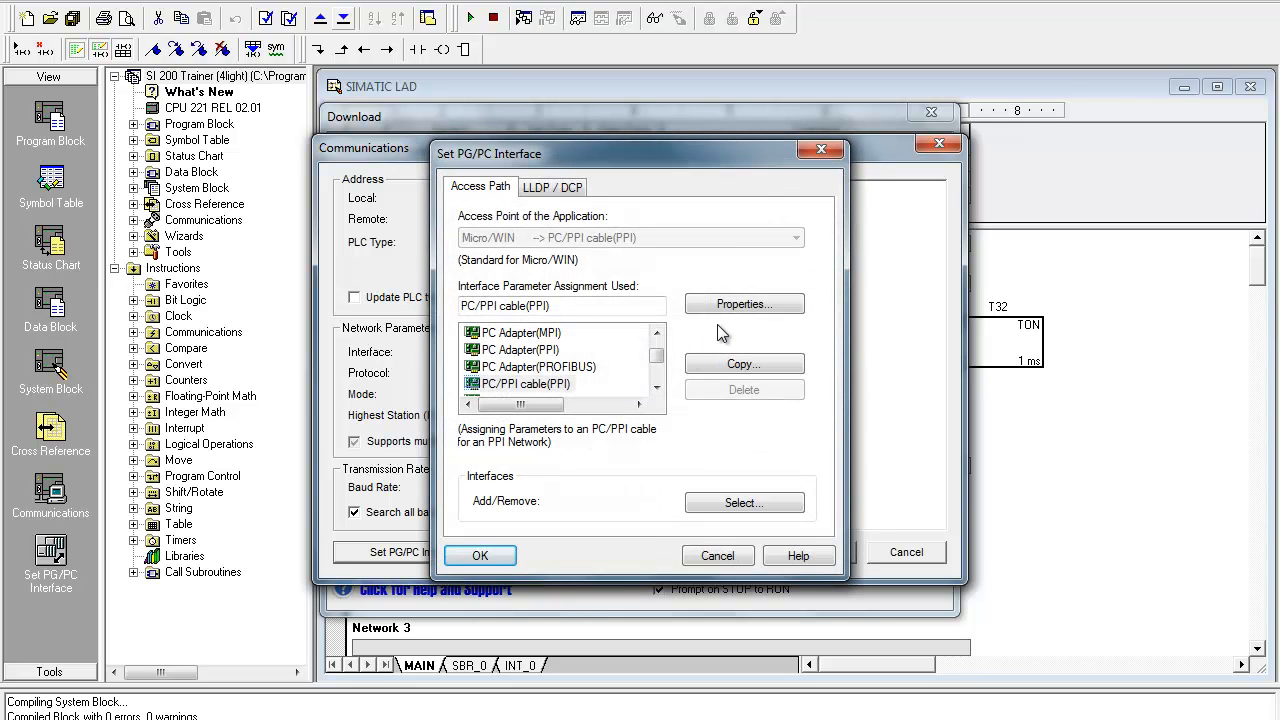
- Set the PC/PPI cable's local connection to COM3 and confirm both dialogs
left_click(744, 304)
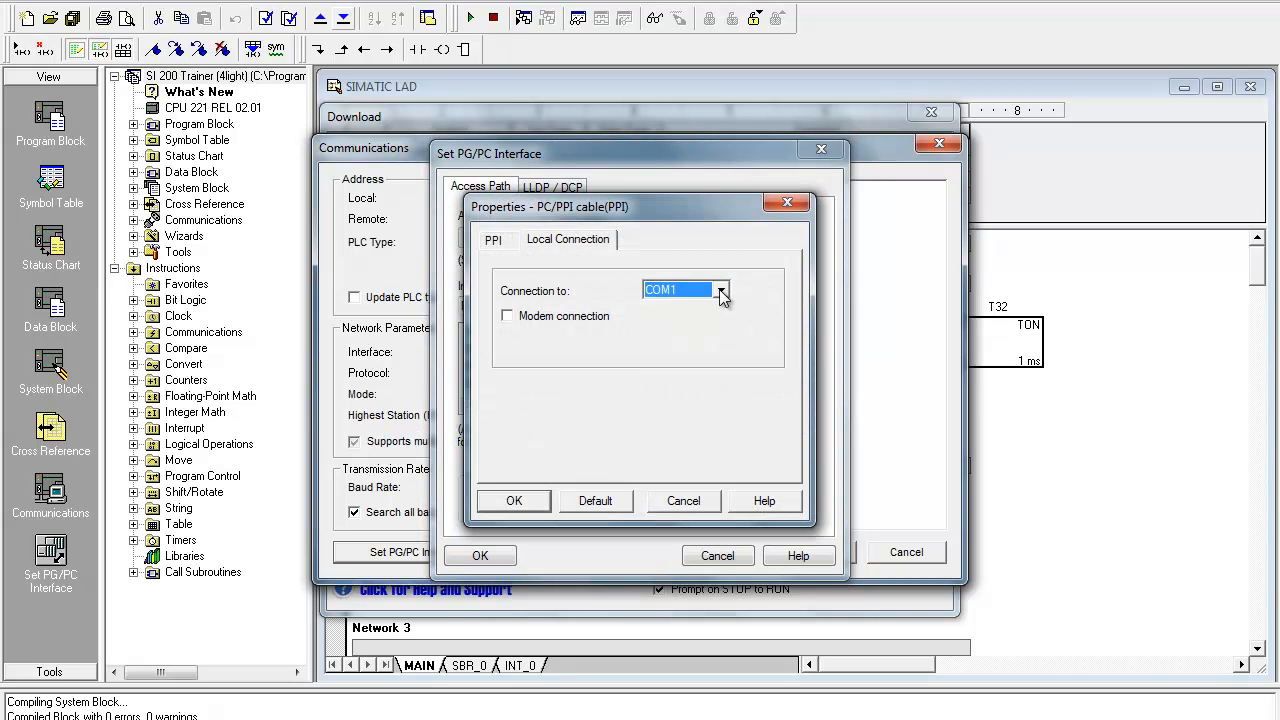
left_click(722, 290)
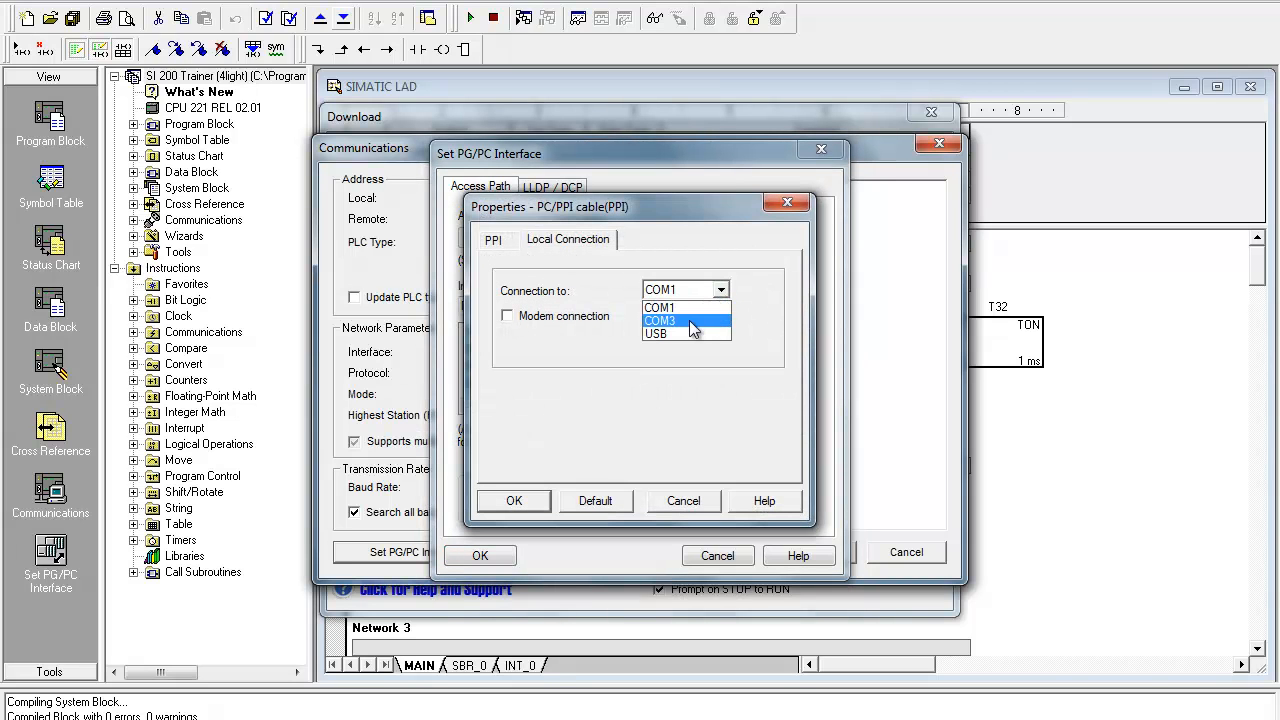
left_click(660, 320)
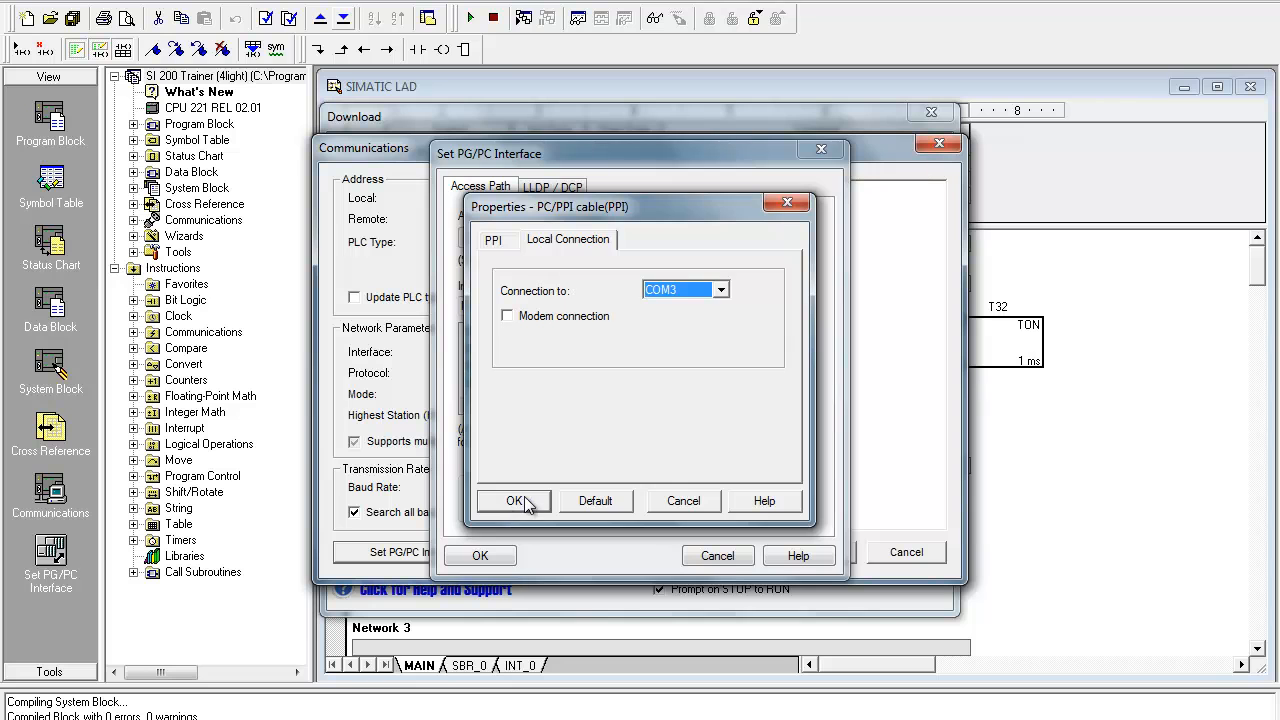
left_click(515, 501)
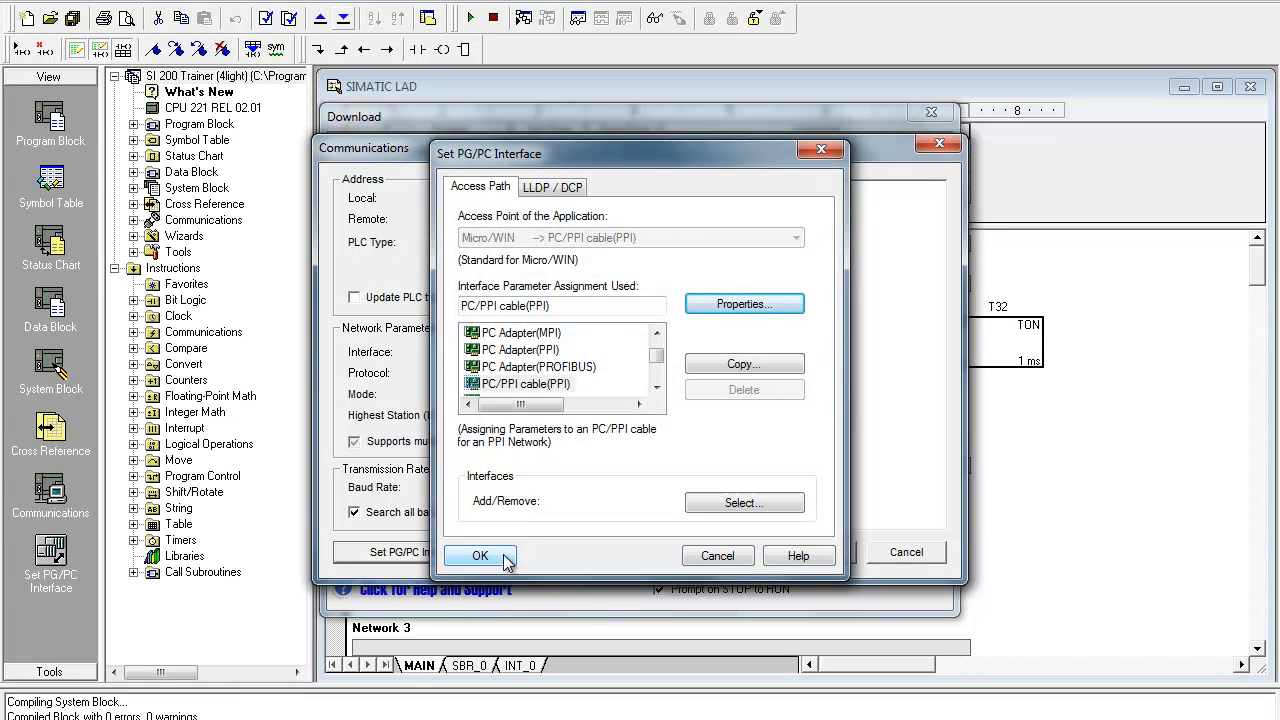
left_click(479, 555)
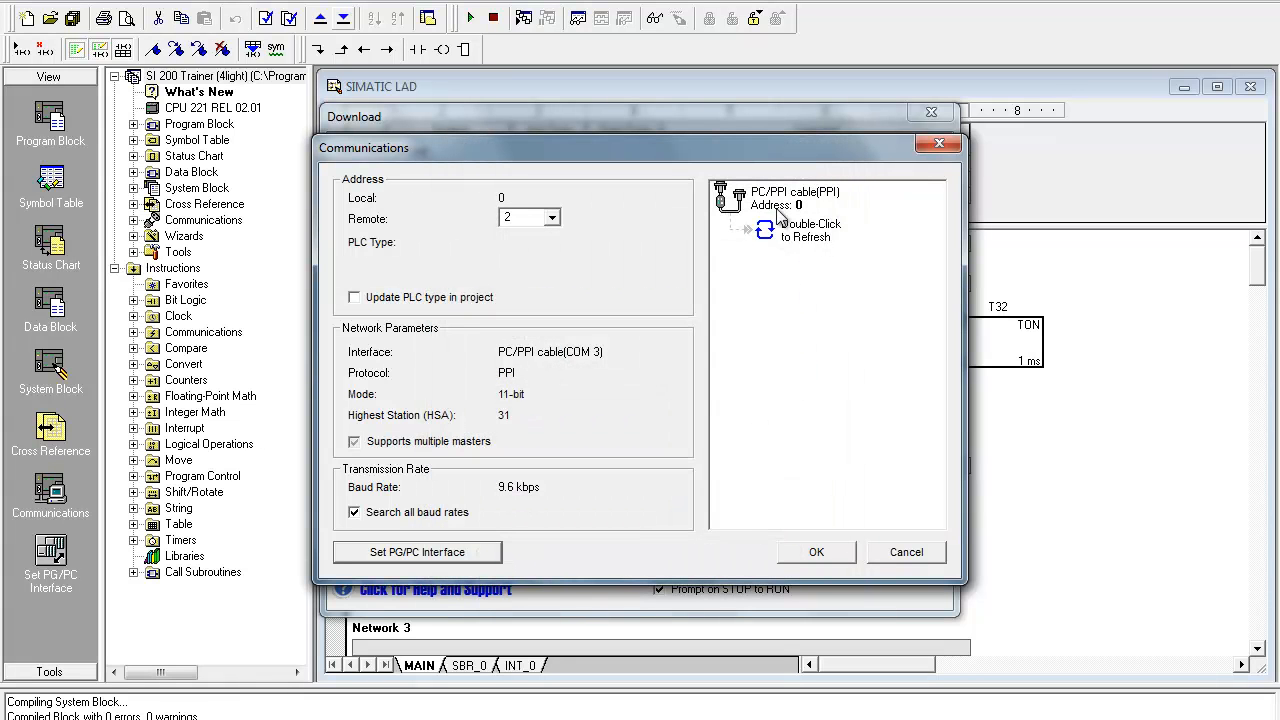
- Refresh the network to detect the CPU 221 at address 2, then return to Download
double_click(763, 228)
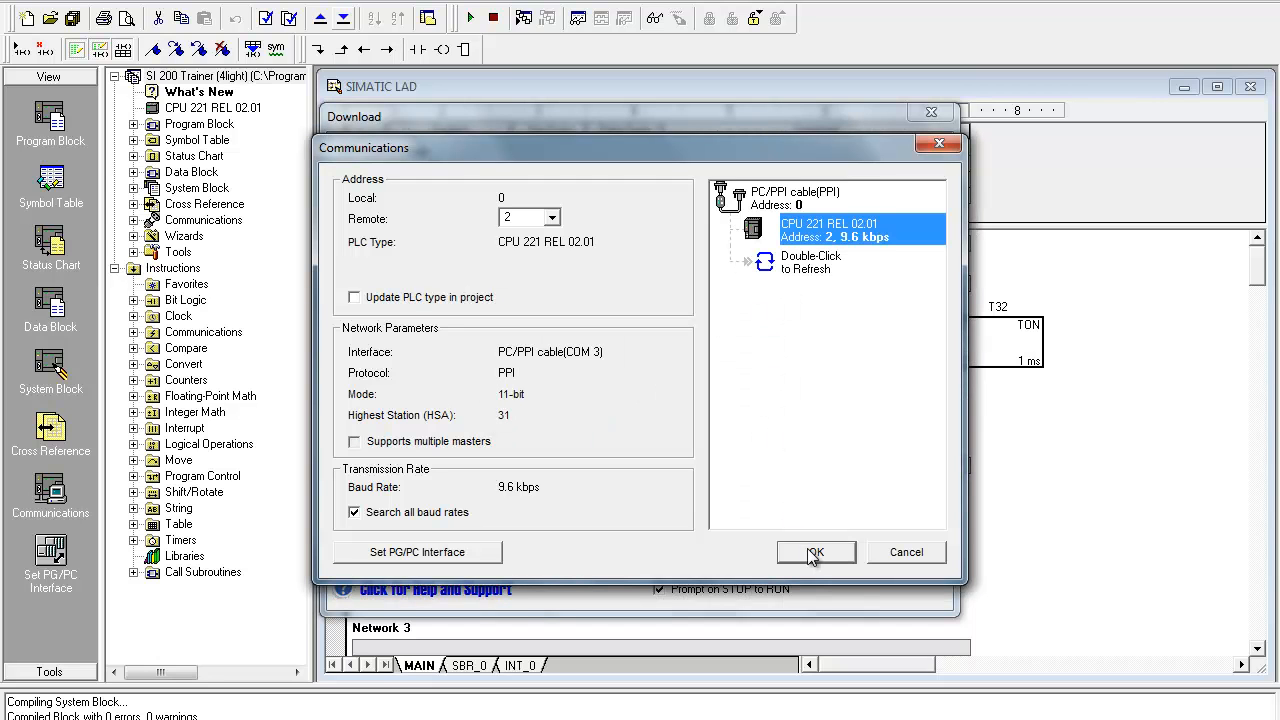
left_click(815, 552)
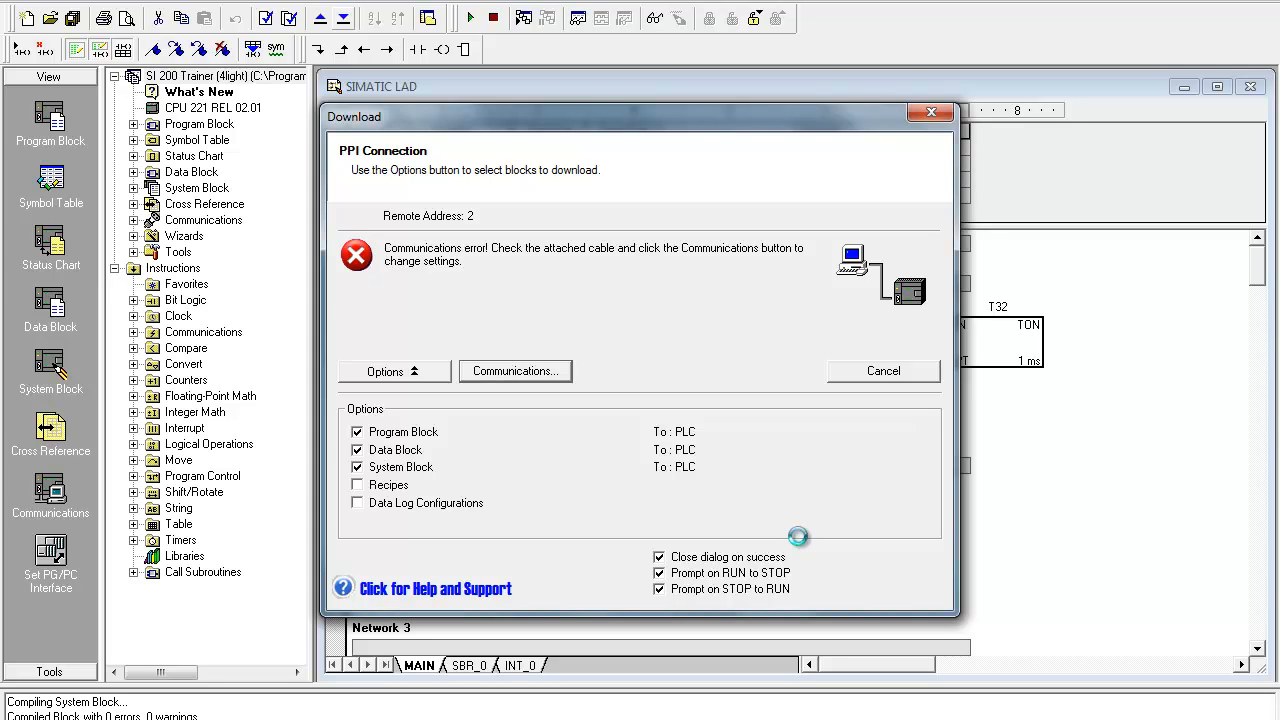
left_click(515, 371)
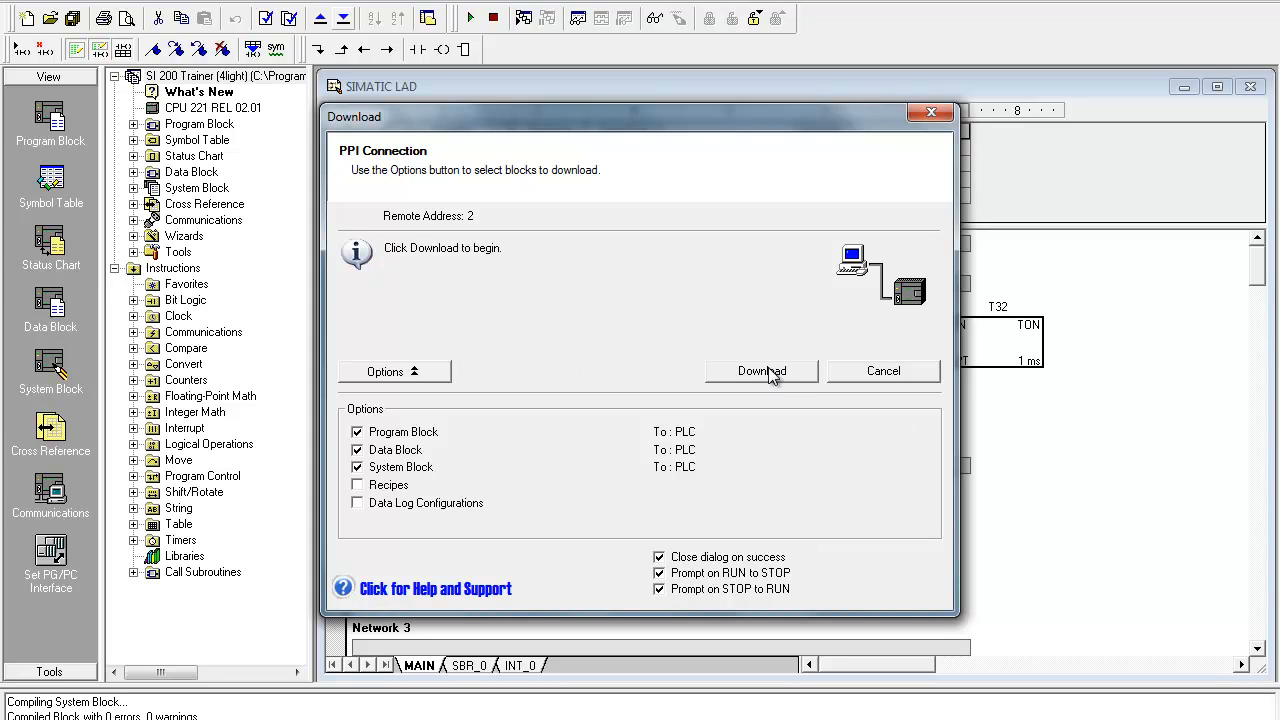
- Download the ladder program to the PLC until 'Download was Successful' appears
left_click(761, 371)
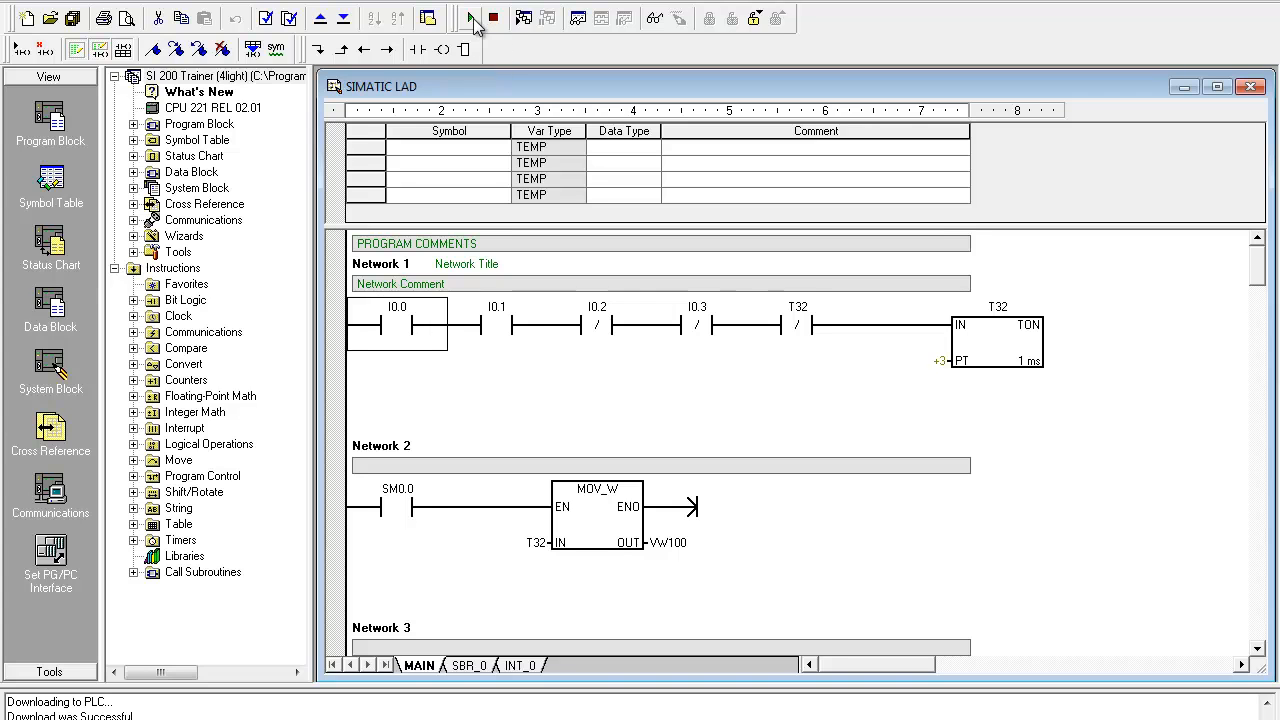
- Place the PLC in RUN mode, confirming the prompt, and turn on Program Status
left_click(470, 18)
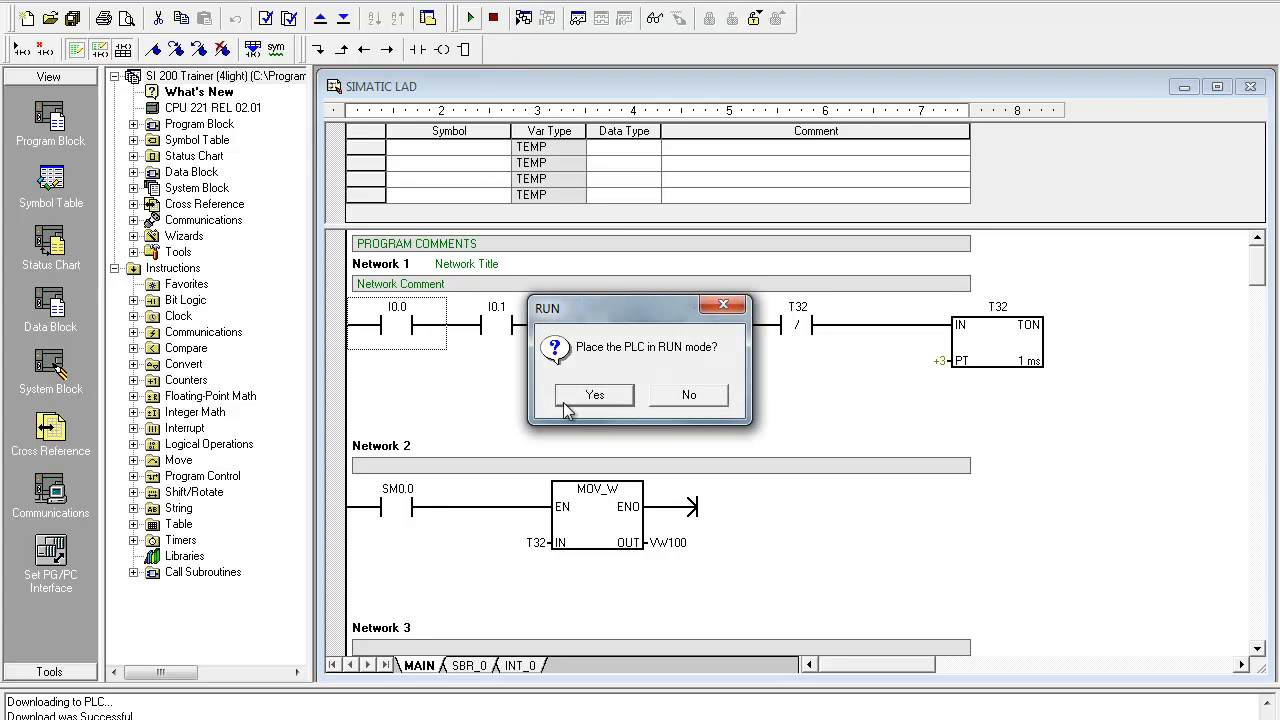
left_click(594, 394)
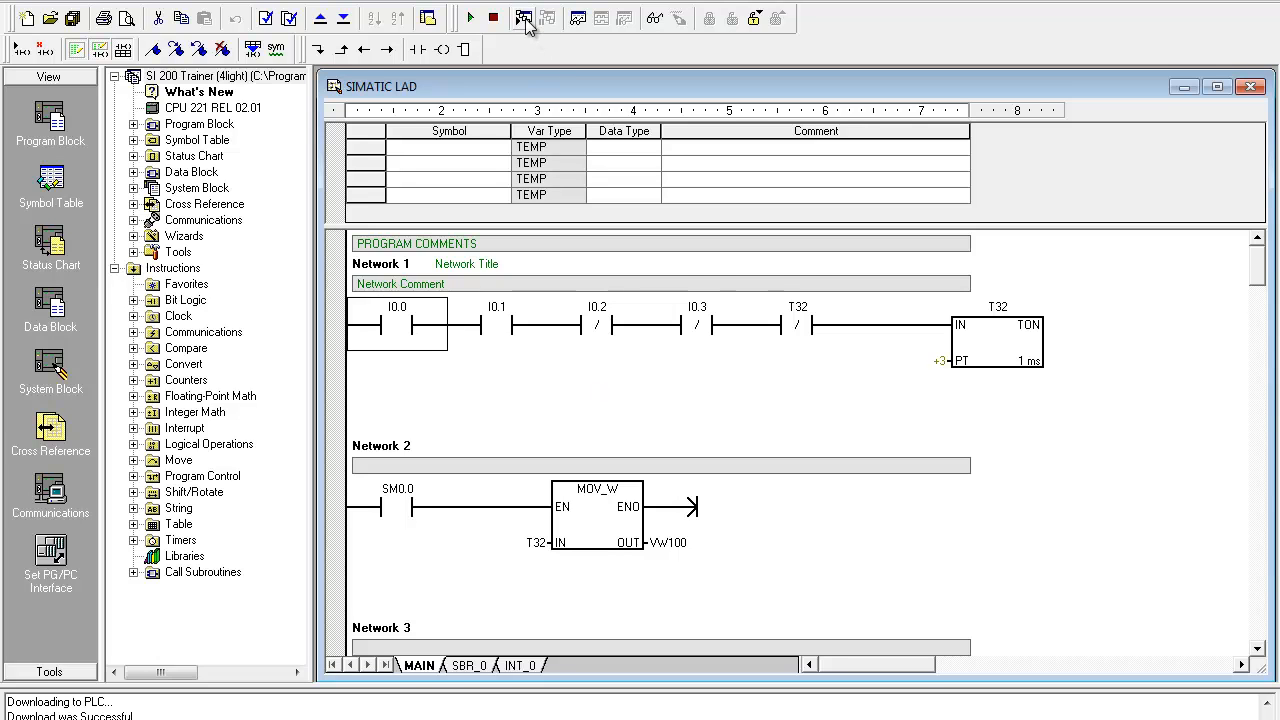
left_click(524, 18)
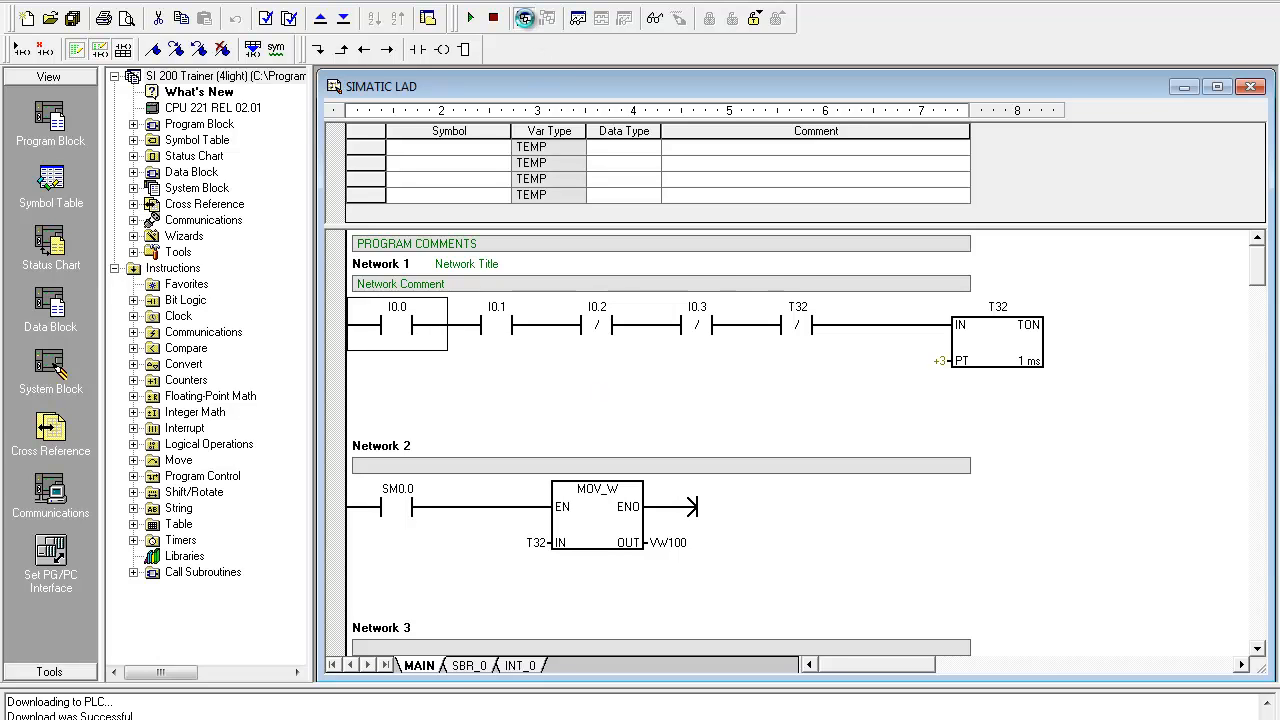
- Scroll through Networks 1–4 watching live values like SM0.0=ON and counter C0=+0
left_click(525, 18)
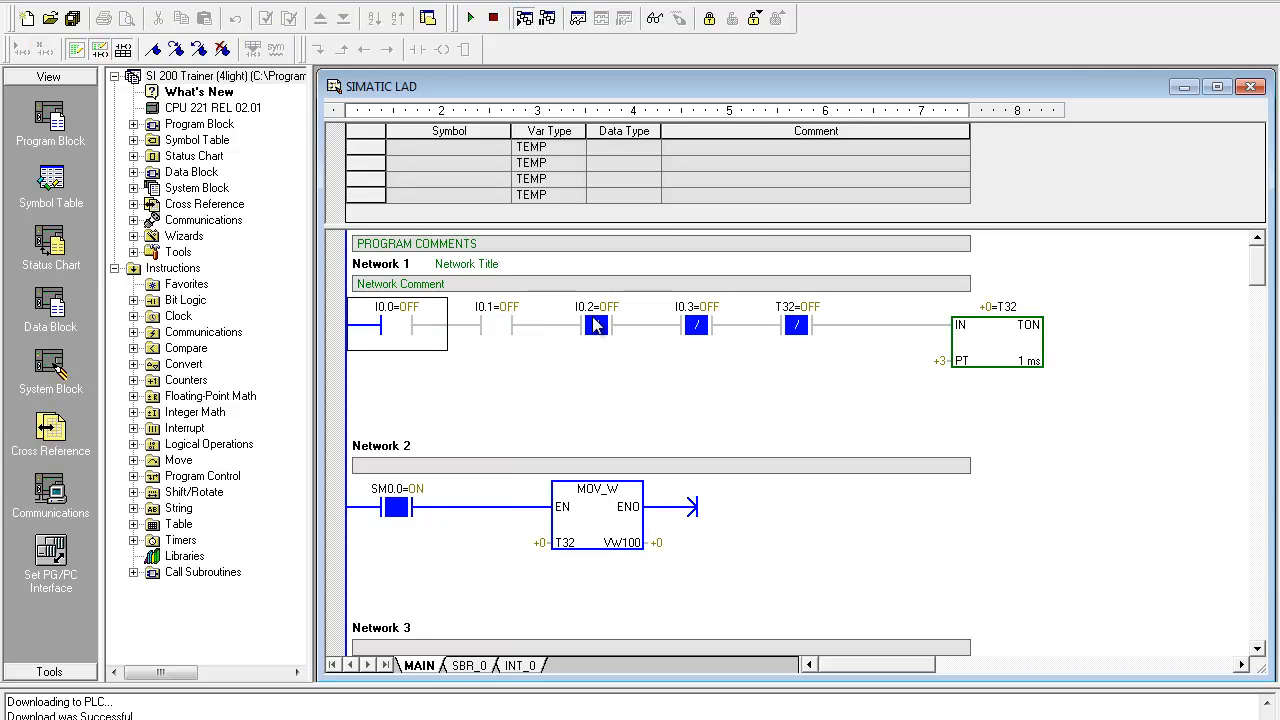
mouse_move(463, 512)
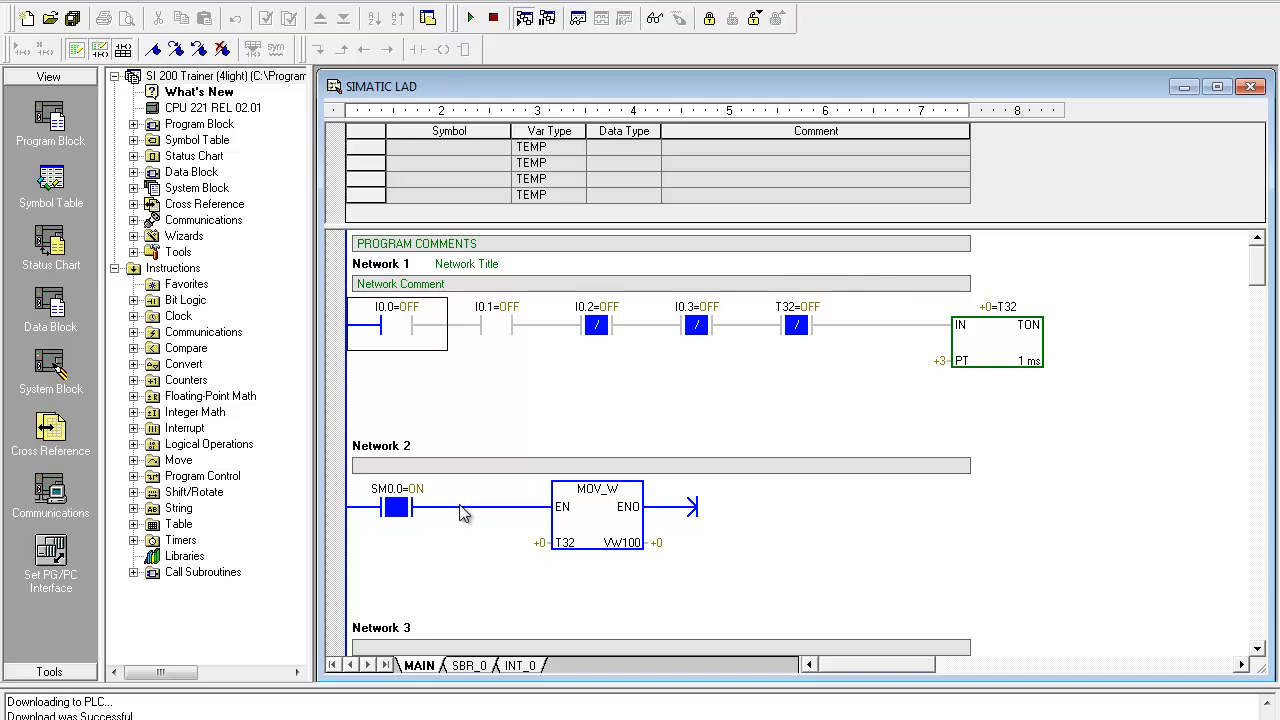
scroll("down", 3)
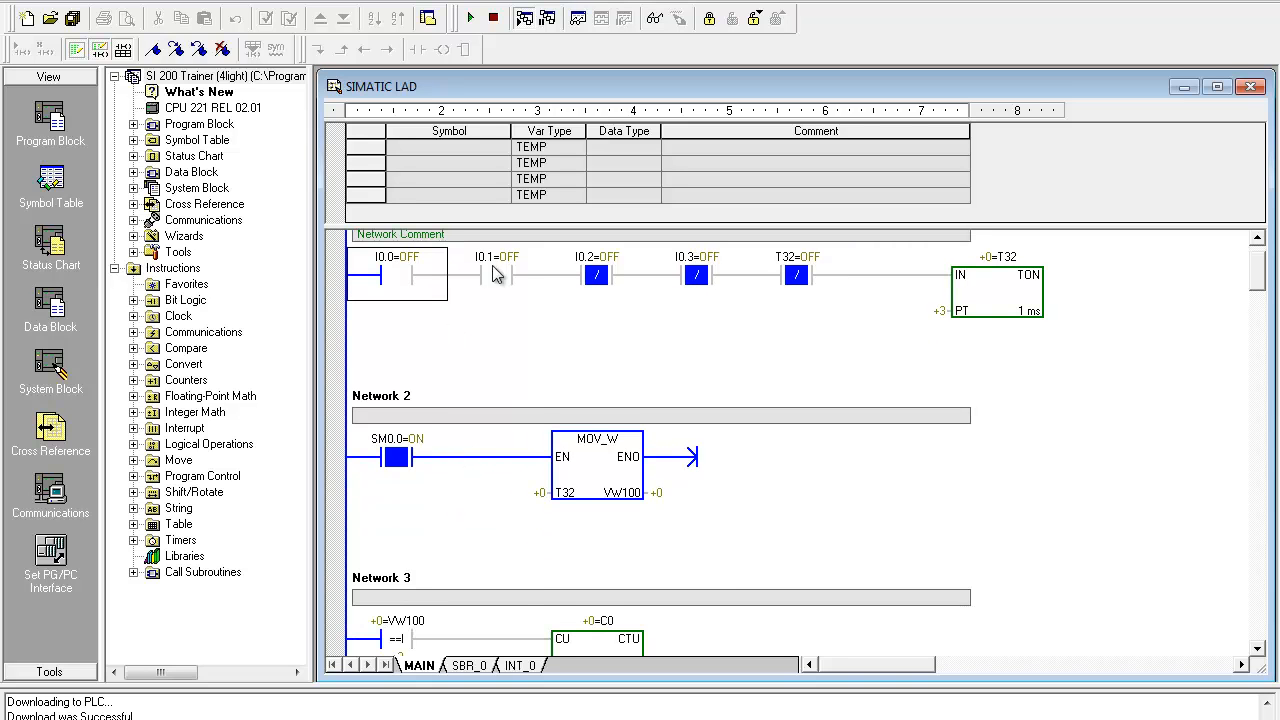
scroll("down", 3)
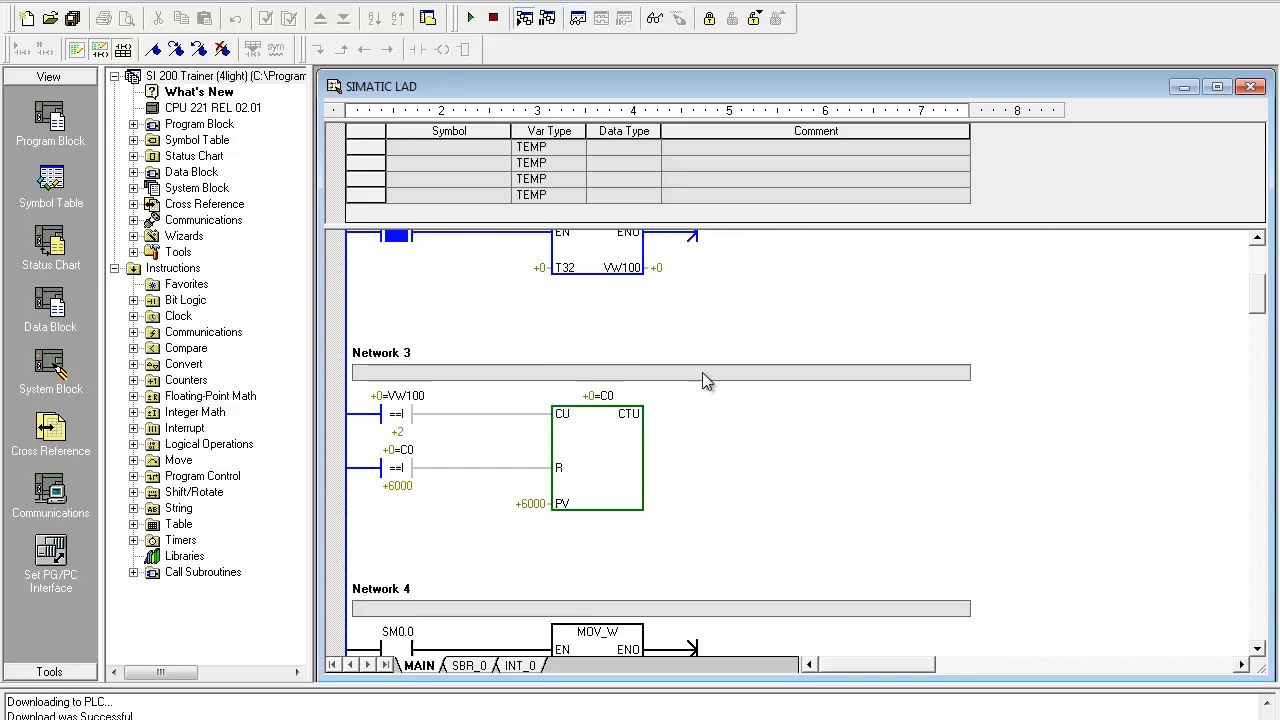
scroll("down", 3)
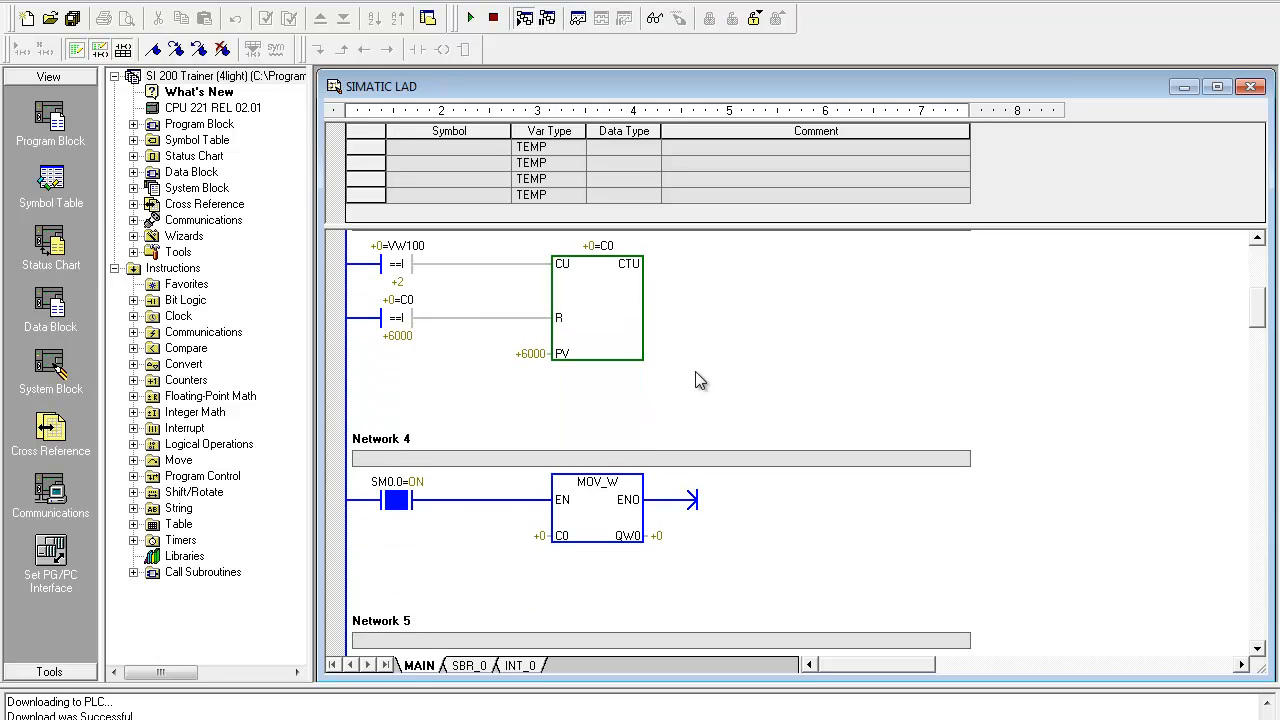